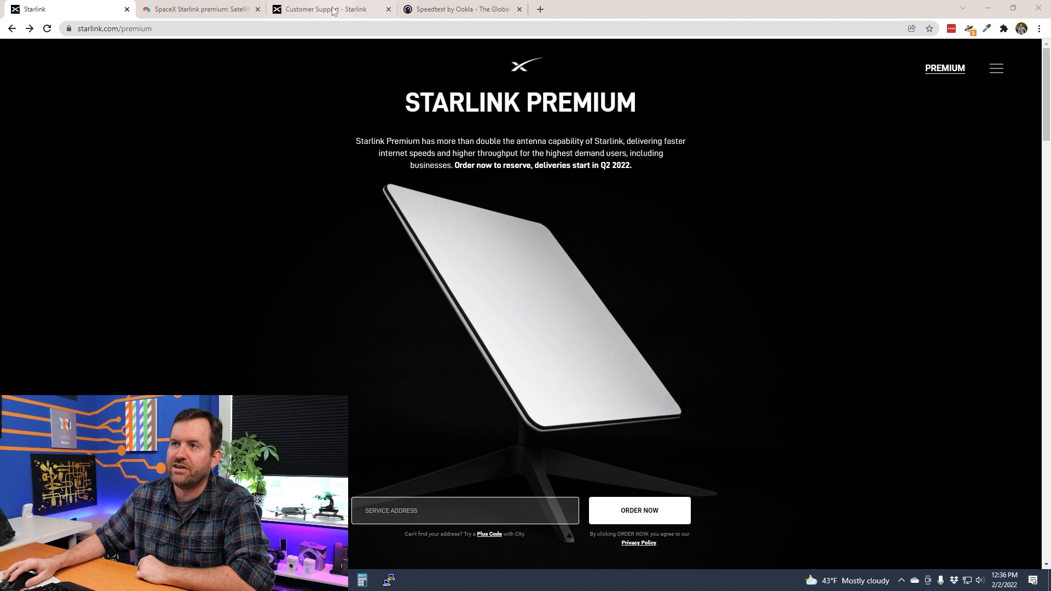
# Switch to the Customer Support tab showing the round versus rectangular dish specifications
pyautogui.click(328, 9)
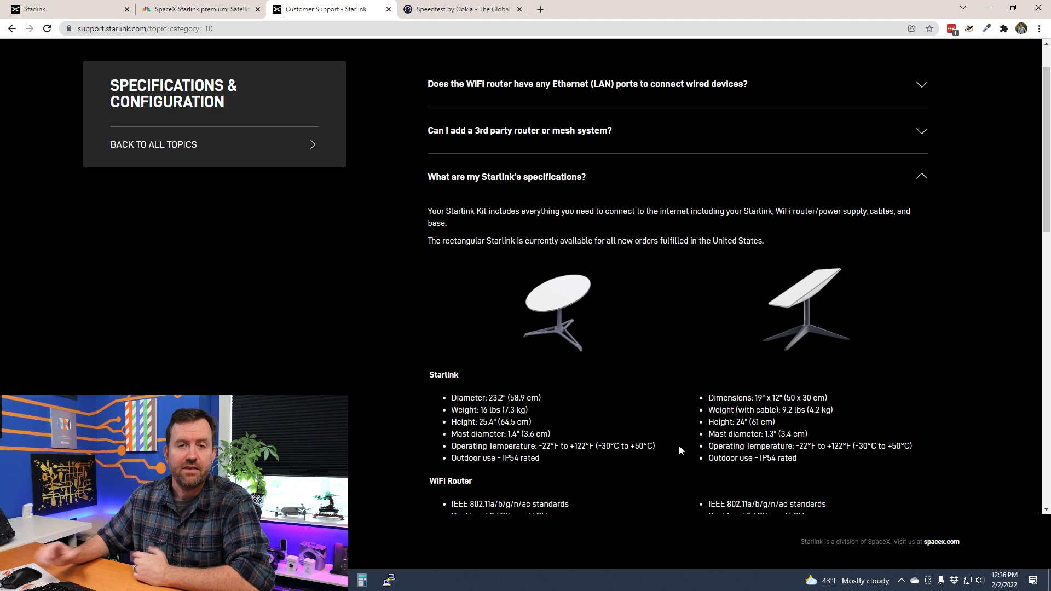
pyautogui.moveTo(104, 41)
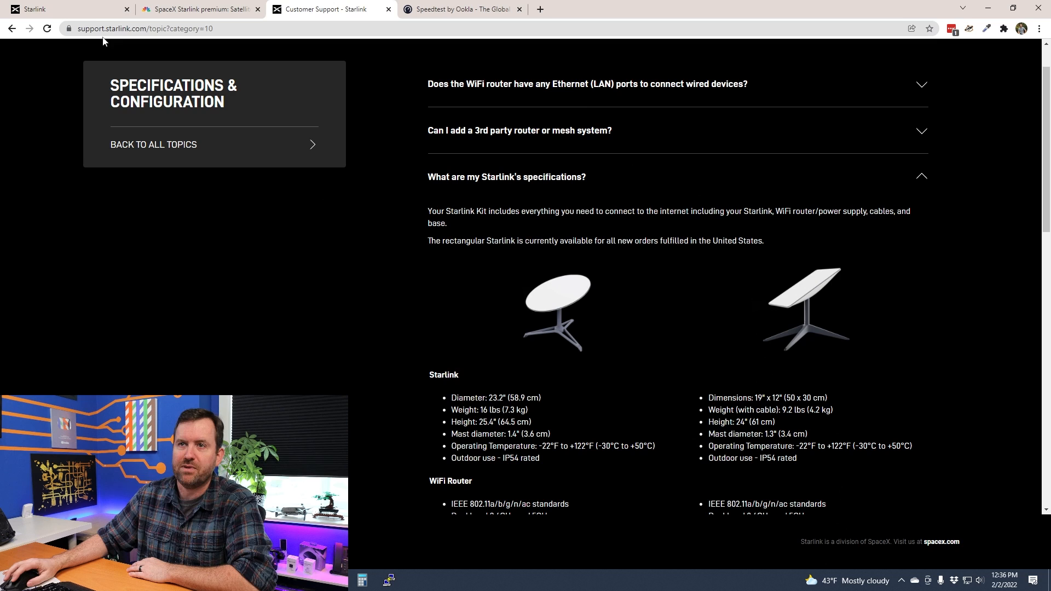
# Switch back to the starlink.com/premium tab
pyautogui.click(67, 8)
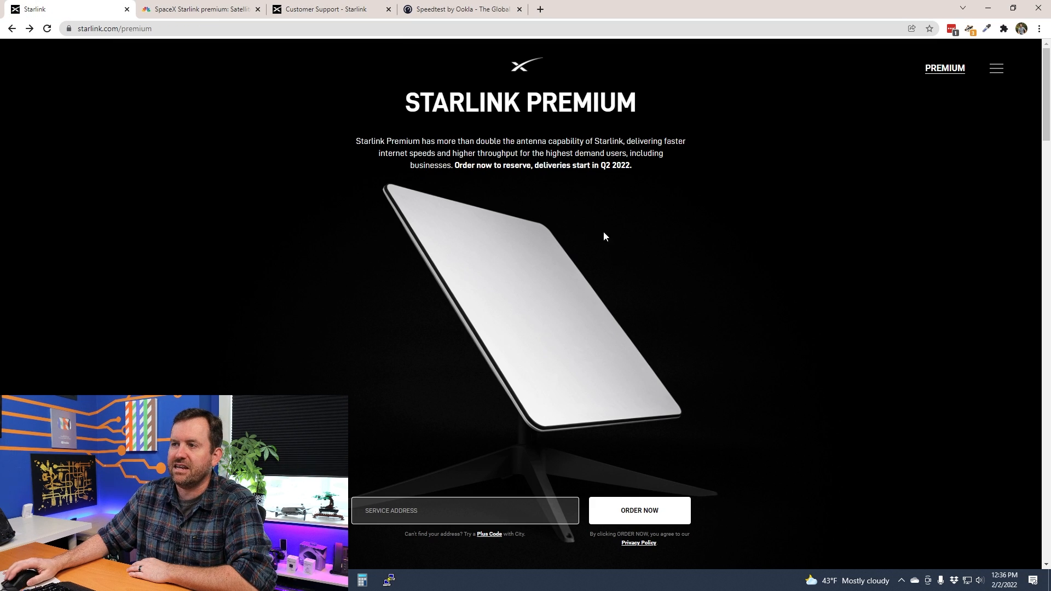
pyautogui.moveTo(665, 398)
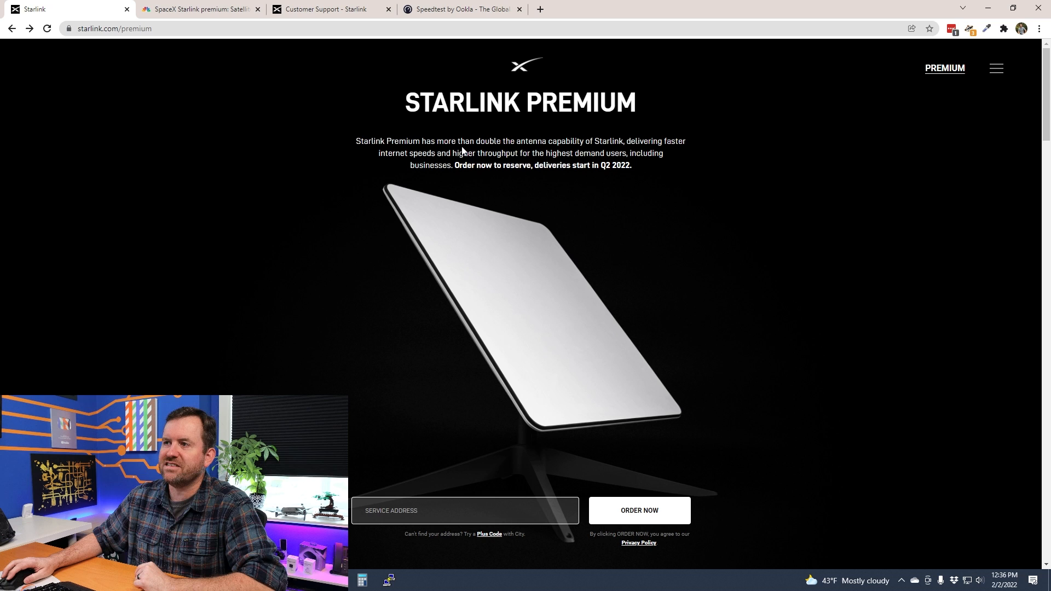
pyautogui.moveTo(708, 212)
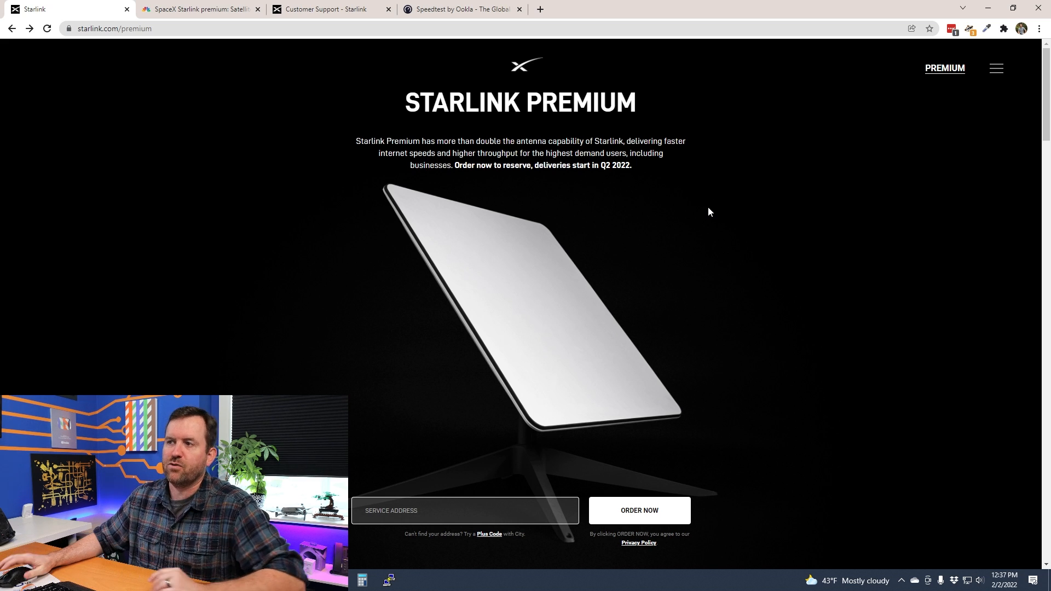
pyautogui.moveTo(672, 212)
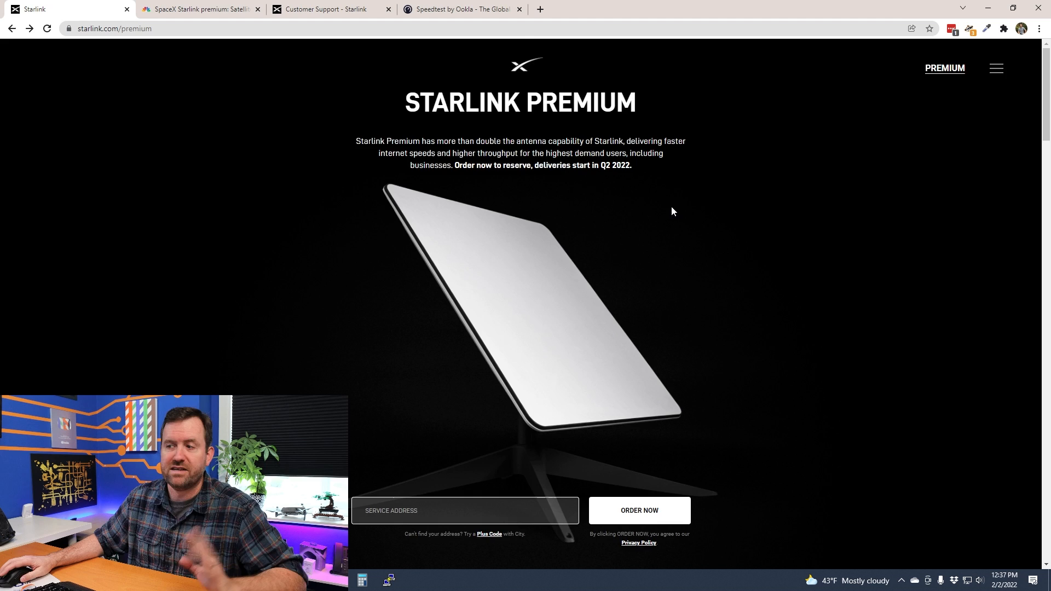
# Scroll past Bigger Antenna & More Throughput to the 150–500 Mbps, 20–40 ms latency section
pyautogui.scroll(-3)
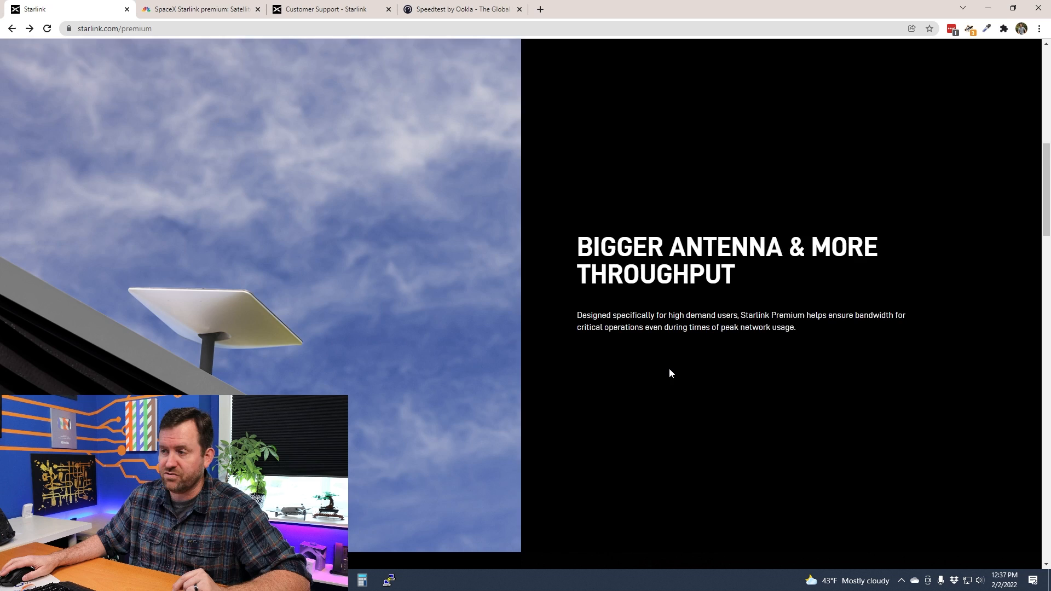
pyautogui.scroll(-3)
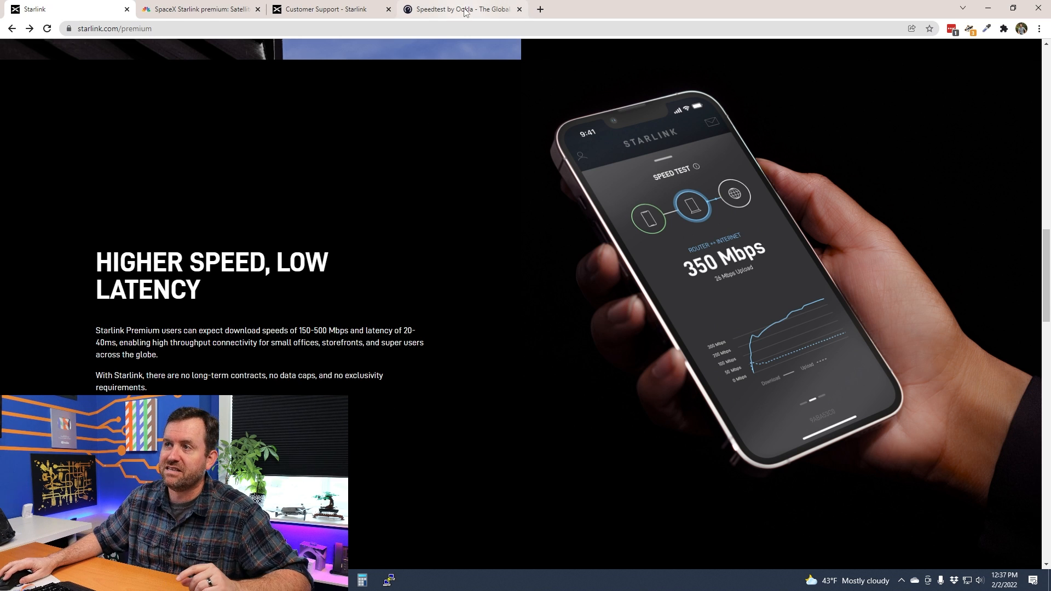
pyautogui.click(460, 9)
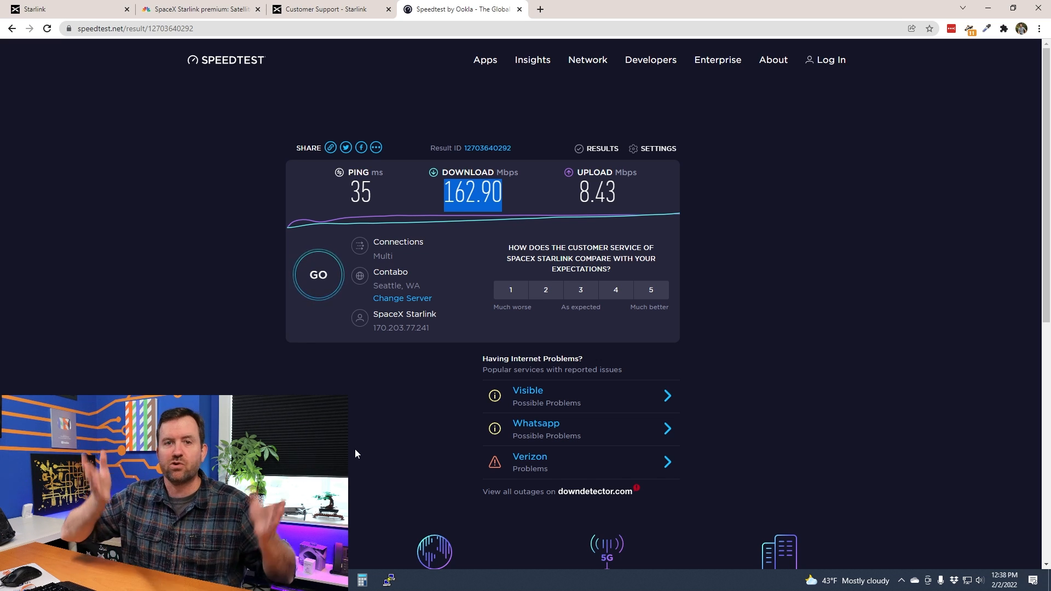
pyautogui.click(67, 8)
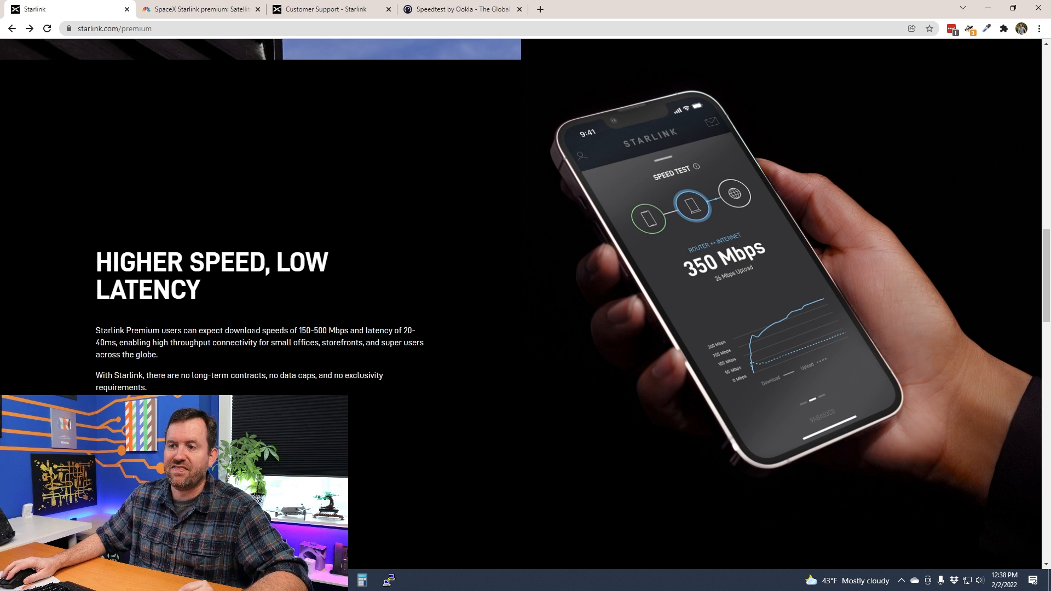
pyautogui.moveTo(253, 331); pyautogui.dragTo(360, 331)
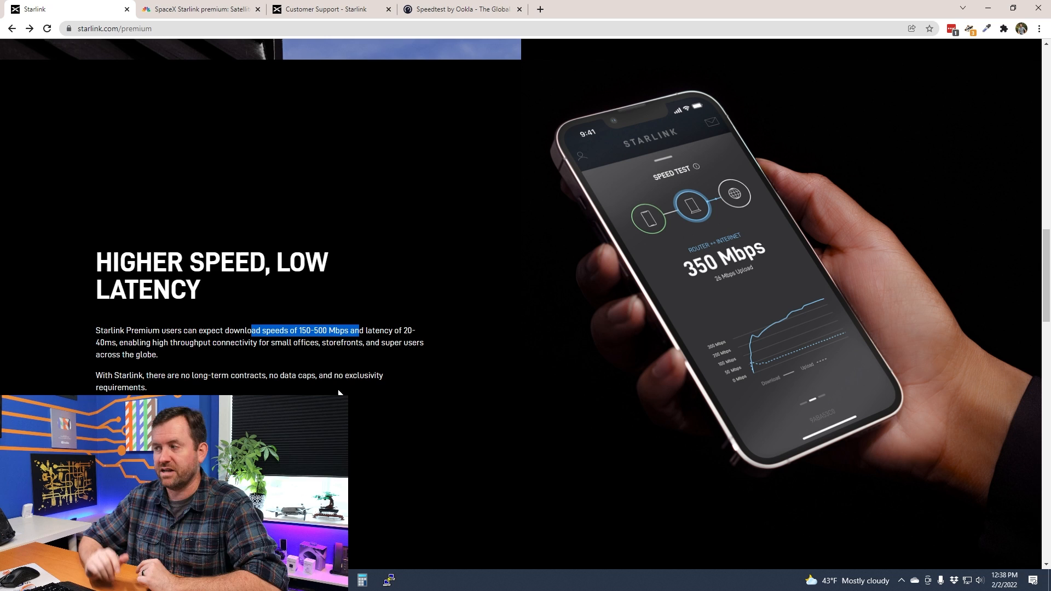
# Scroll to the no long-term contracts, no data caps text
pyautogui.scroll(-3)
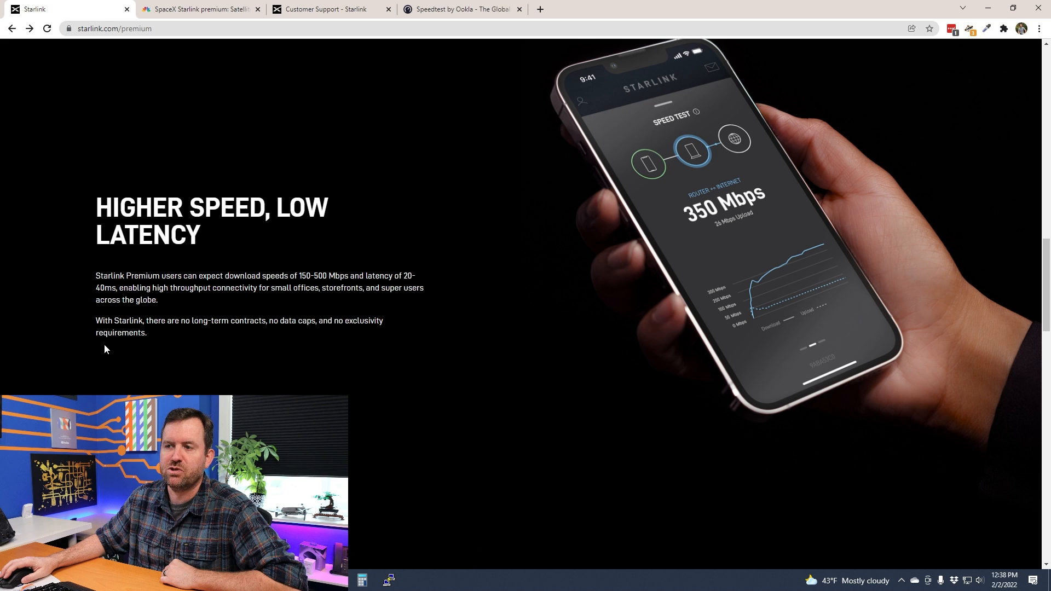
# Scroll to the Easy Setup & Priority Support section with kit contents and 24/7 support
pyautogui.scroll(-3)
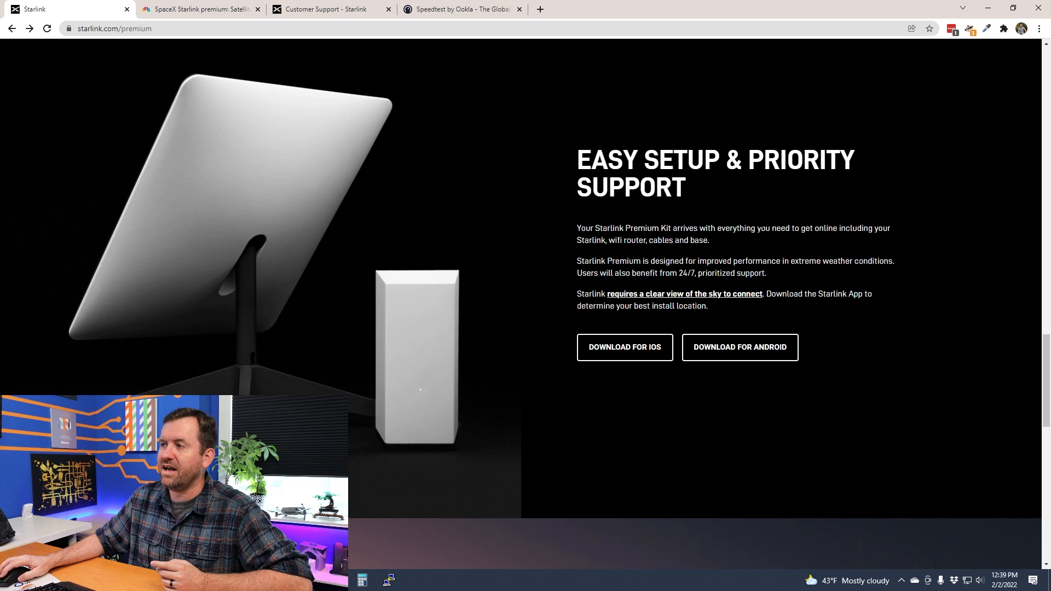
pyautogui.moveTo(589, 255)
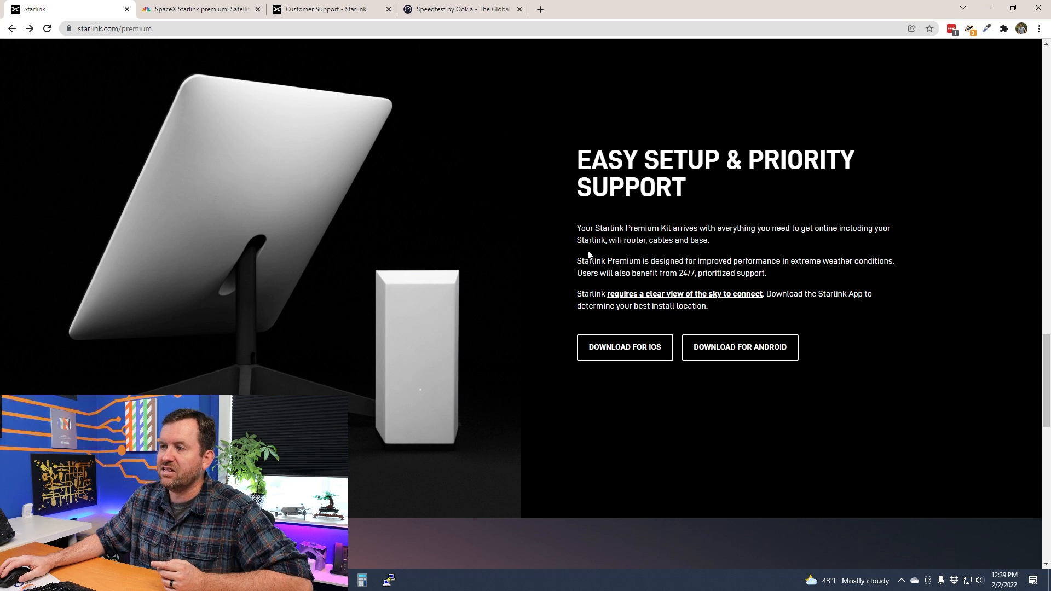
pyautogui.moveTo(676, 257)
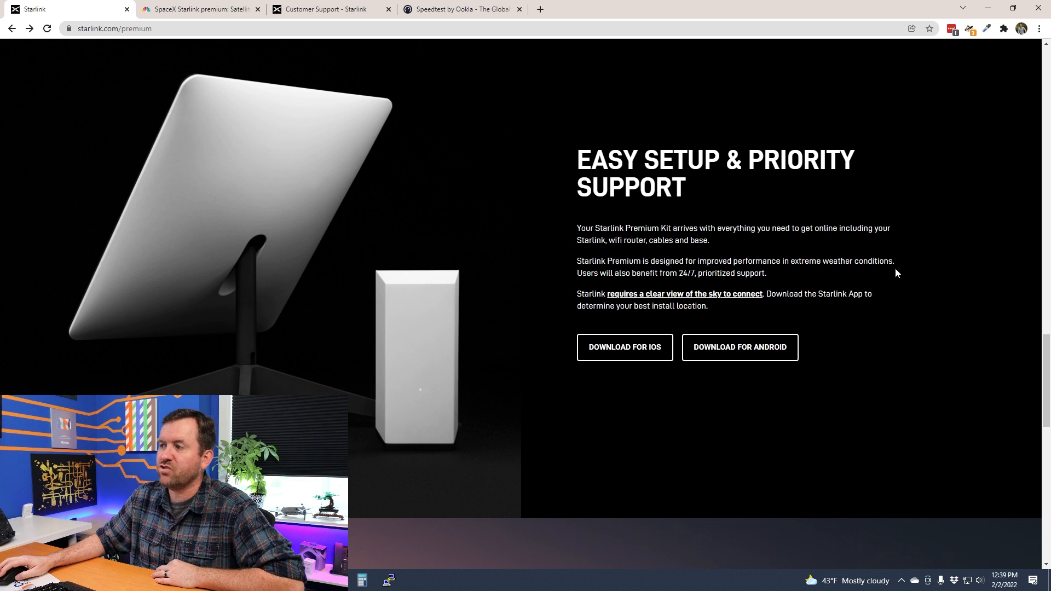
pyautogui.moveTo(657, 283)
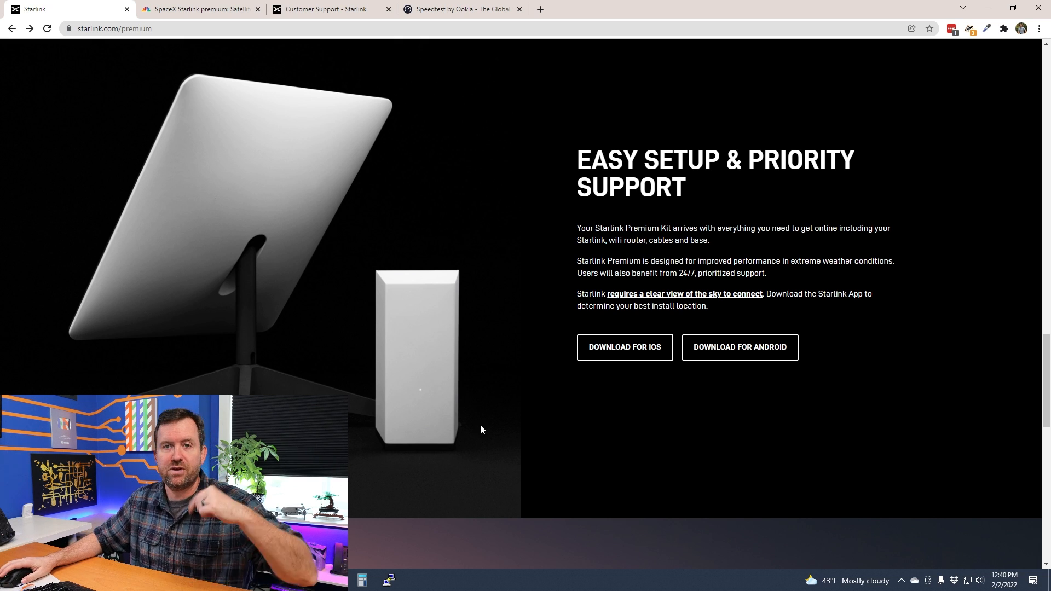
# Scroll through Unlimited Service Locations and the FAQ footer of the Premium page
pyautogui.scroll(-3)
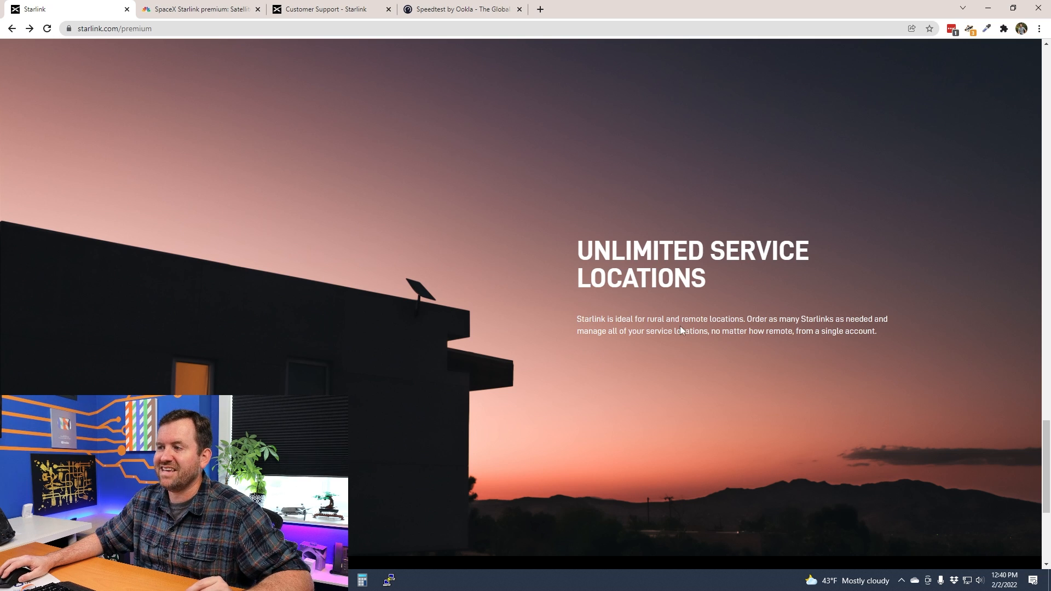
pyautogui.moveTo(774, 370)
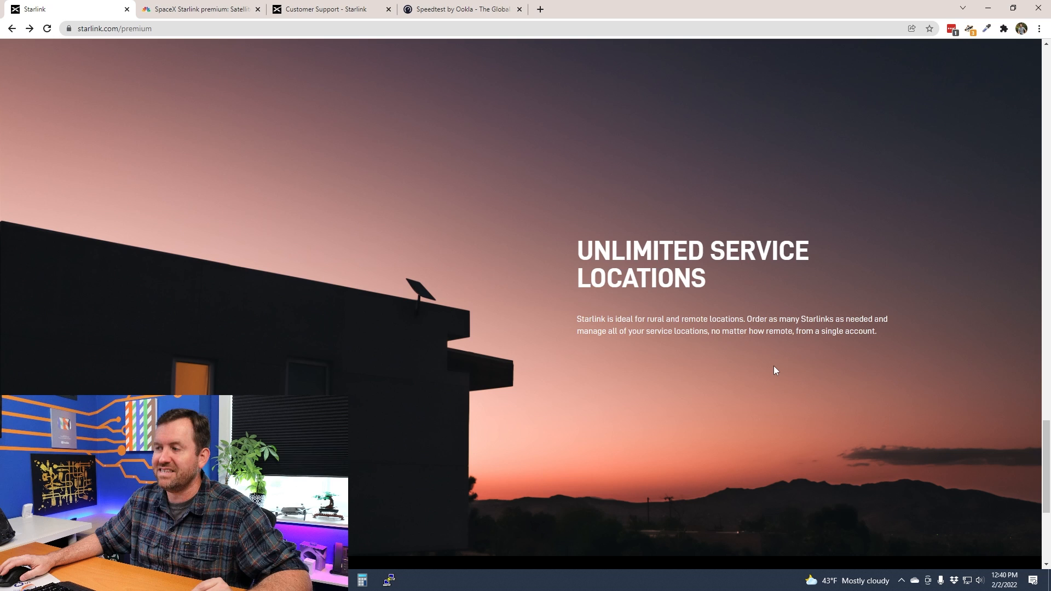
pyautogui.moveTo(639, 343)
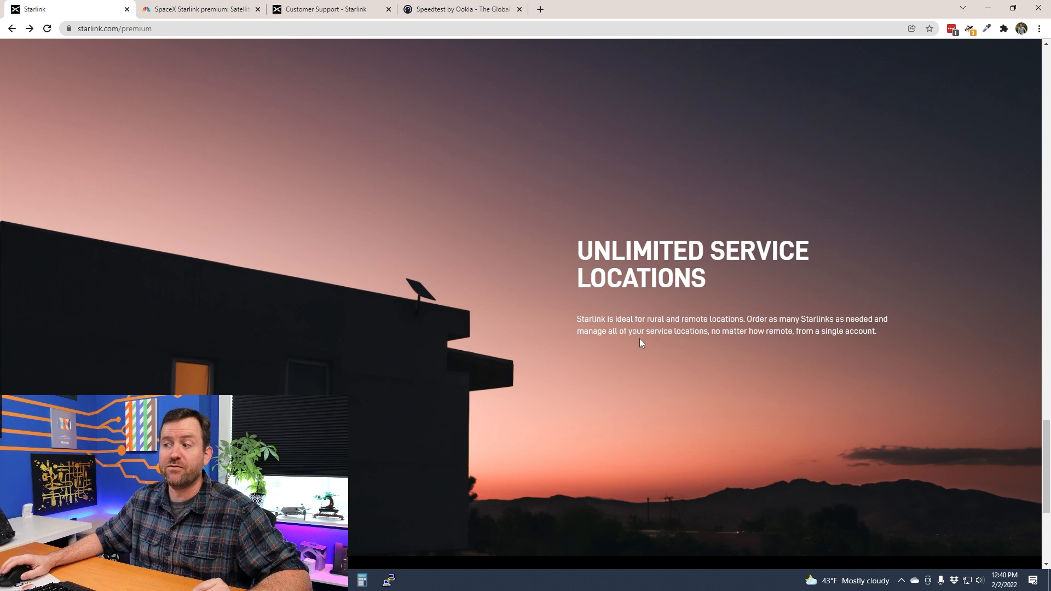
pyautogui.moveTo(735, 341)
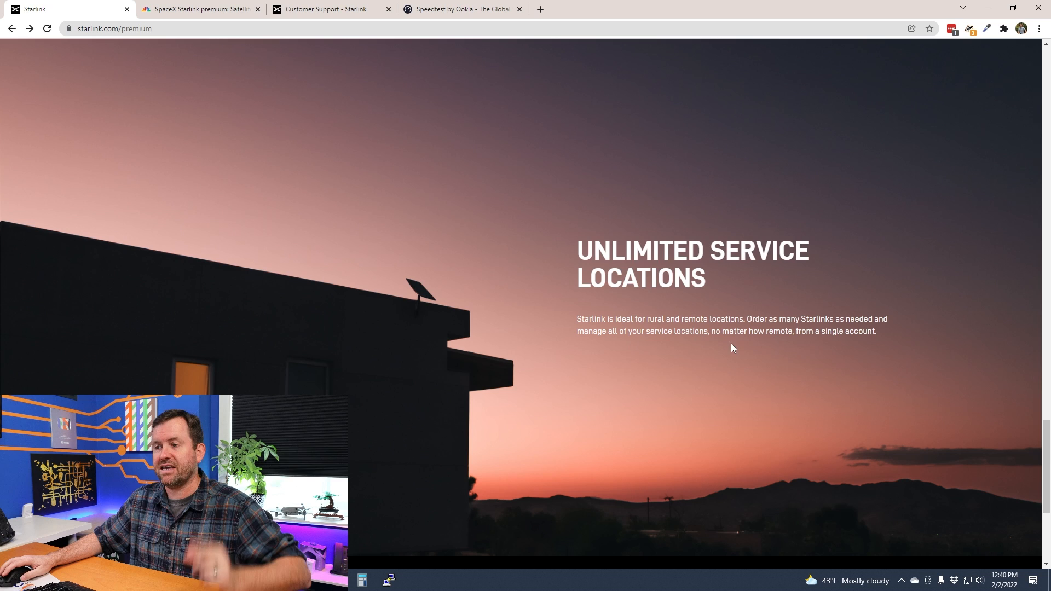
pyautogui.scroll(-3)
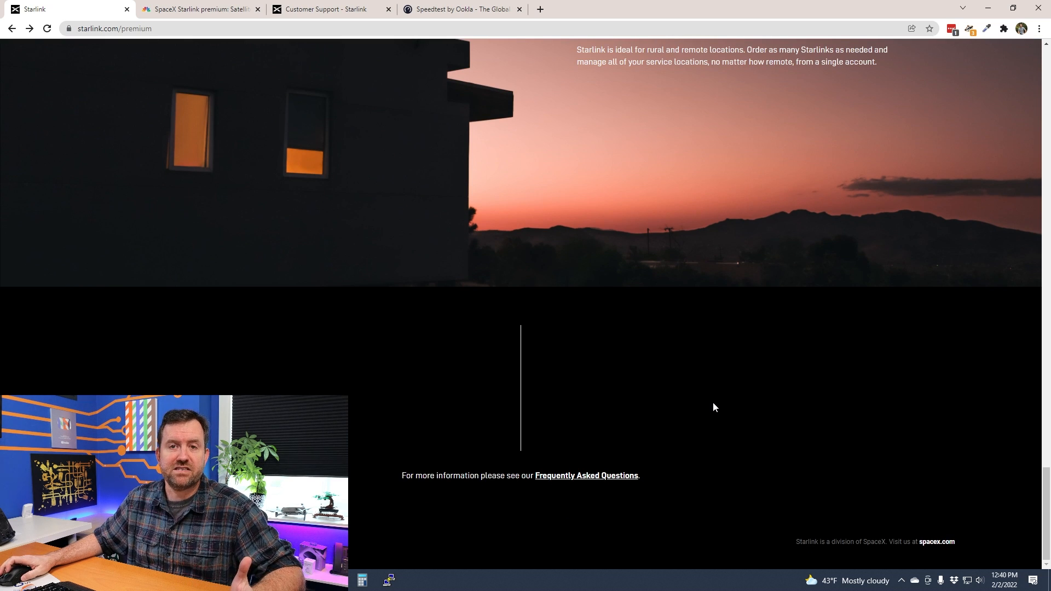
pyautogui.scroll(-3)
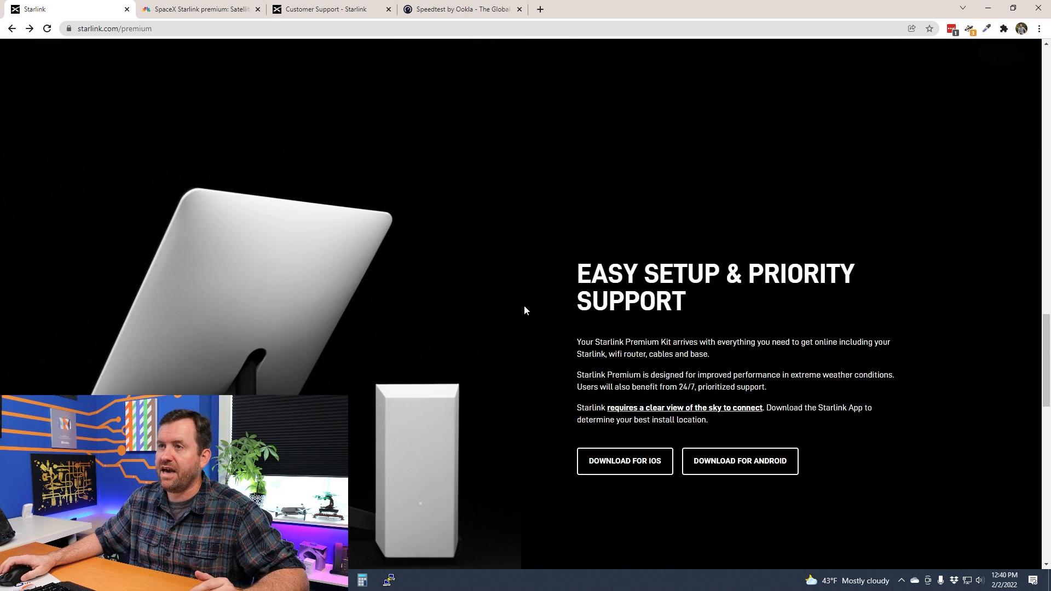
# View premium-costs.png in Photos: $500 deposit, $2,500 hardware, $500/month service
pyautogui.click(198, 9)
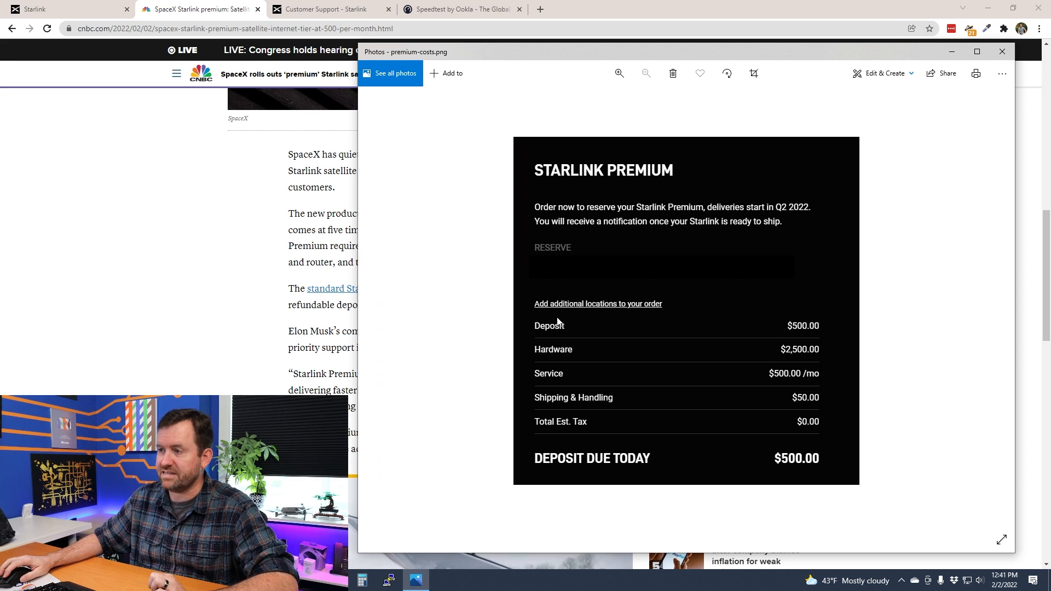
pyautogui.moveTo(812, 333)
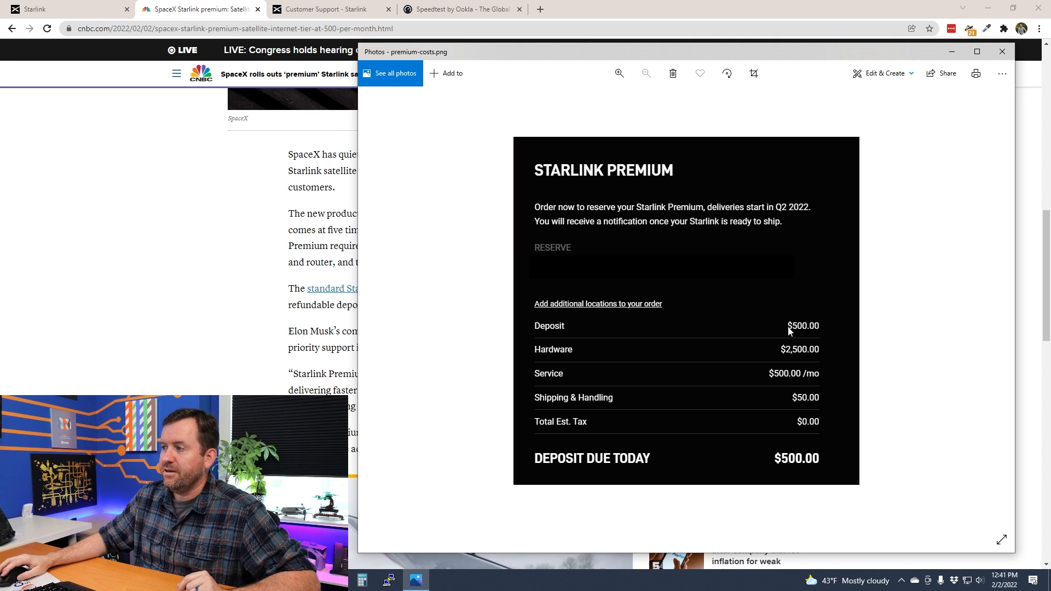
pyautogui.moveTo(770, 359)
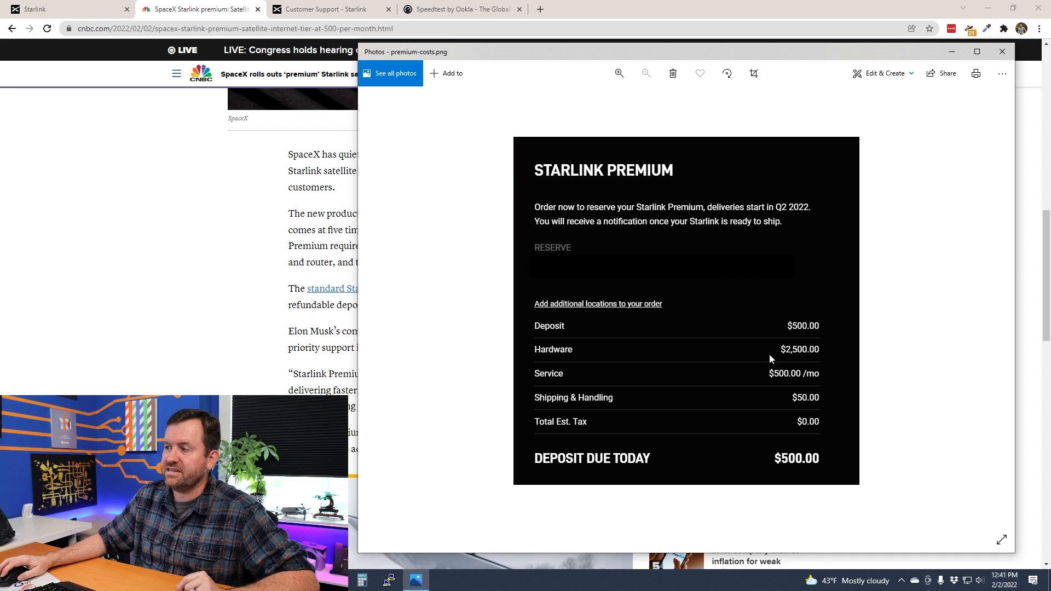
pyautogui.moveTo(822, 361)
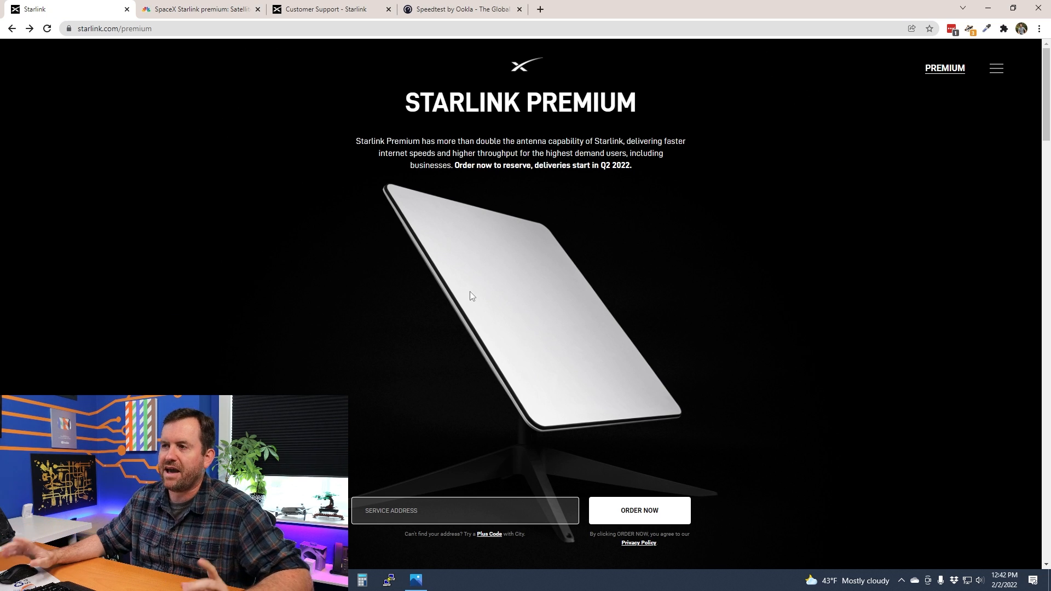
pyautogui.scroll(-3)
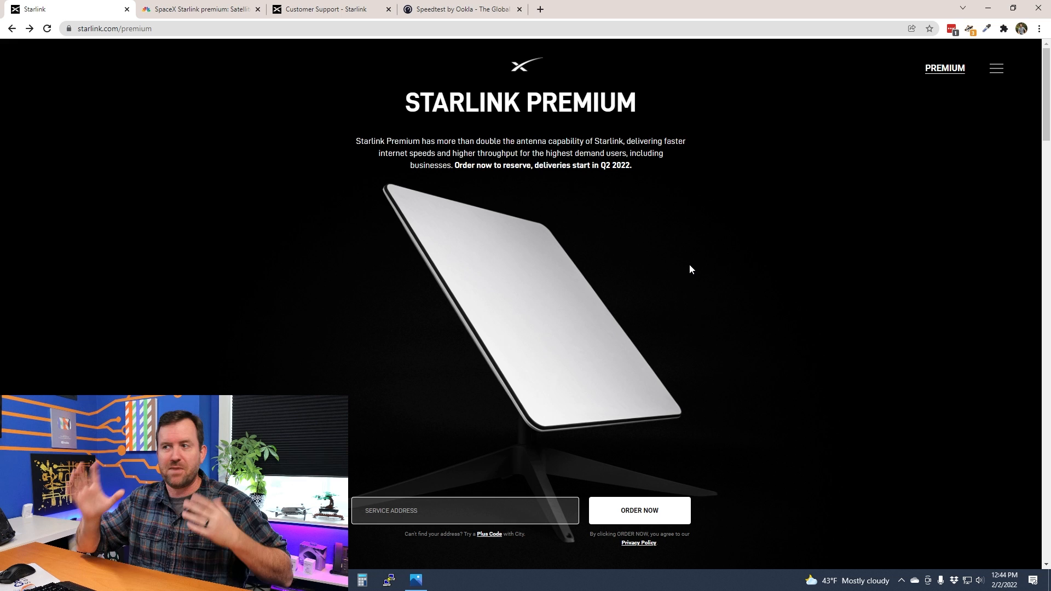
# Scroll to Easy Setup & Priority Support with the app download options
pyautogui.scroll(-3)
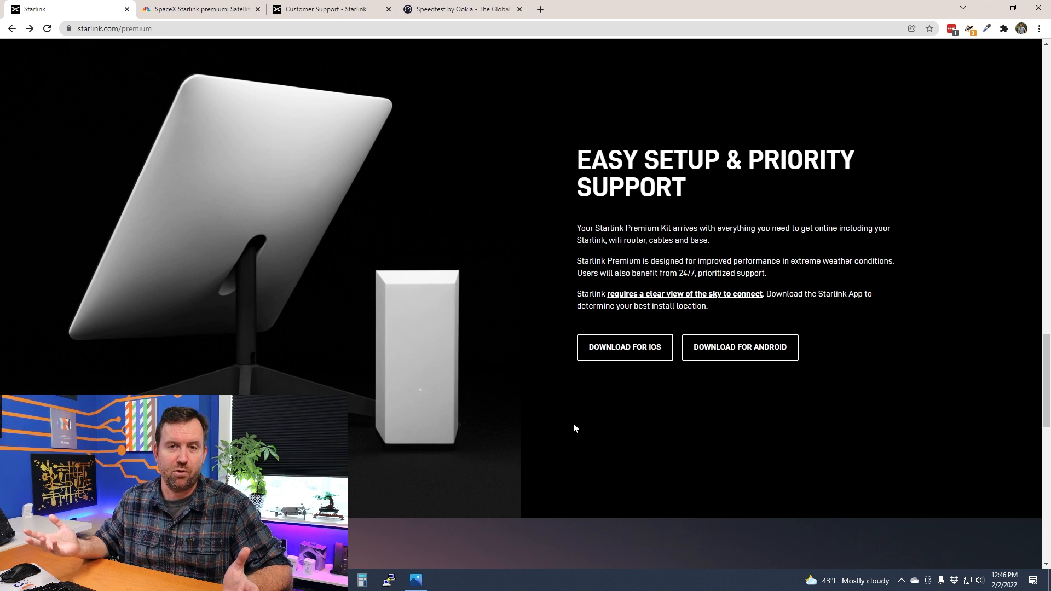
pyautogui.scroll(-3)
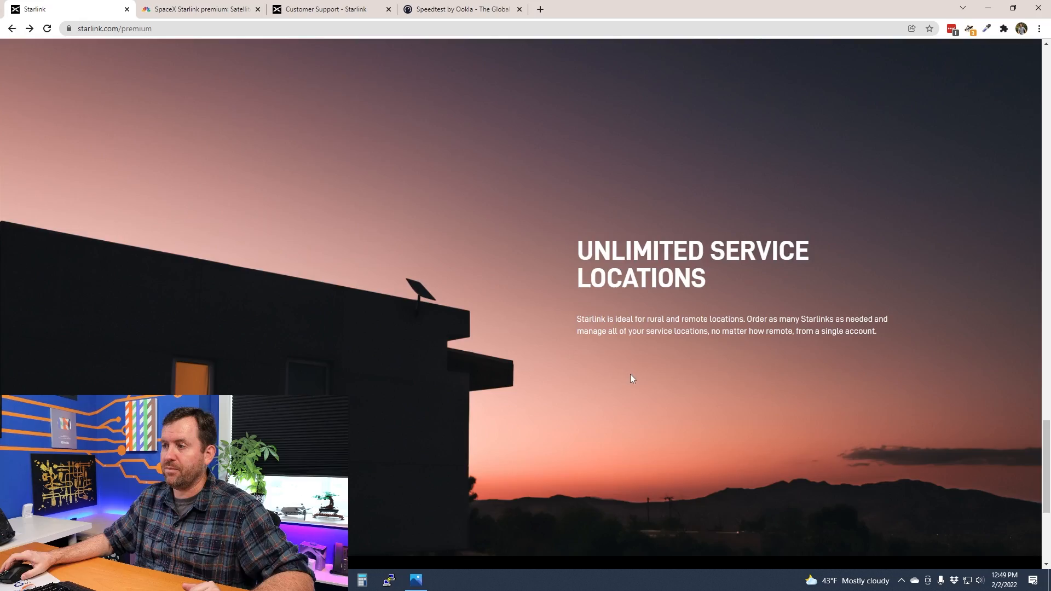
# Scroll the Premium page toward the Unlimited Service Locations section
pyautogui.scroll(-3)
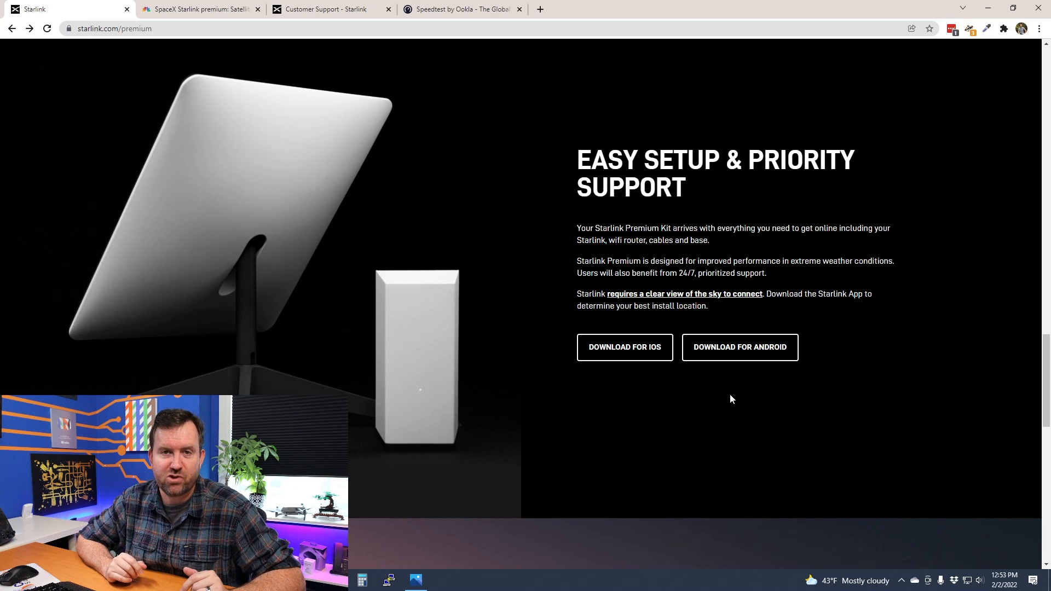
pyautogui.moveTo(520, 320)
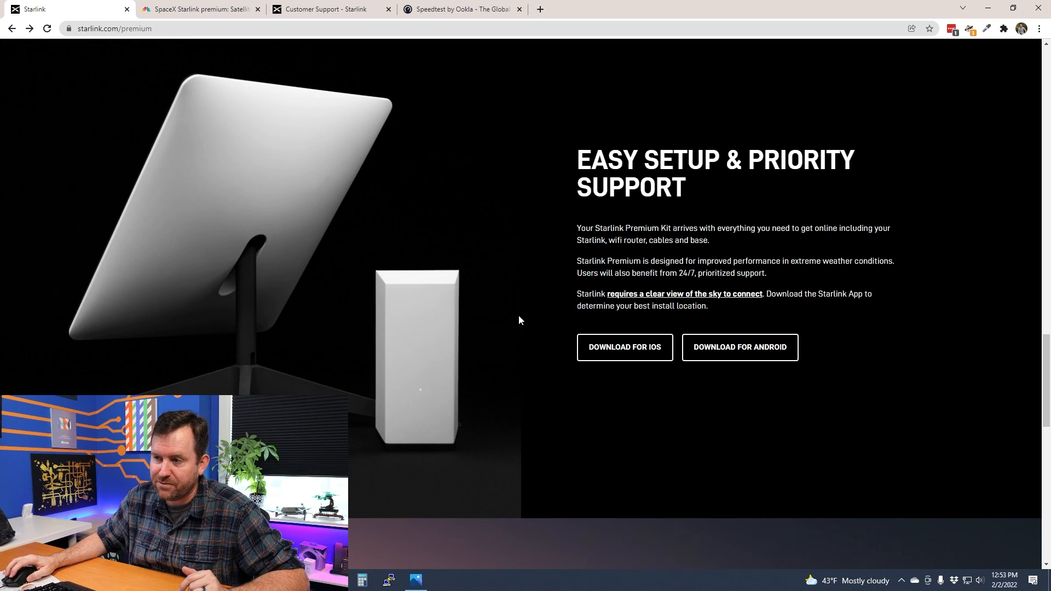
pyautogui.moveTo(367, 499)
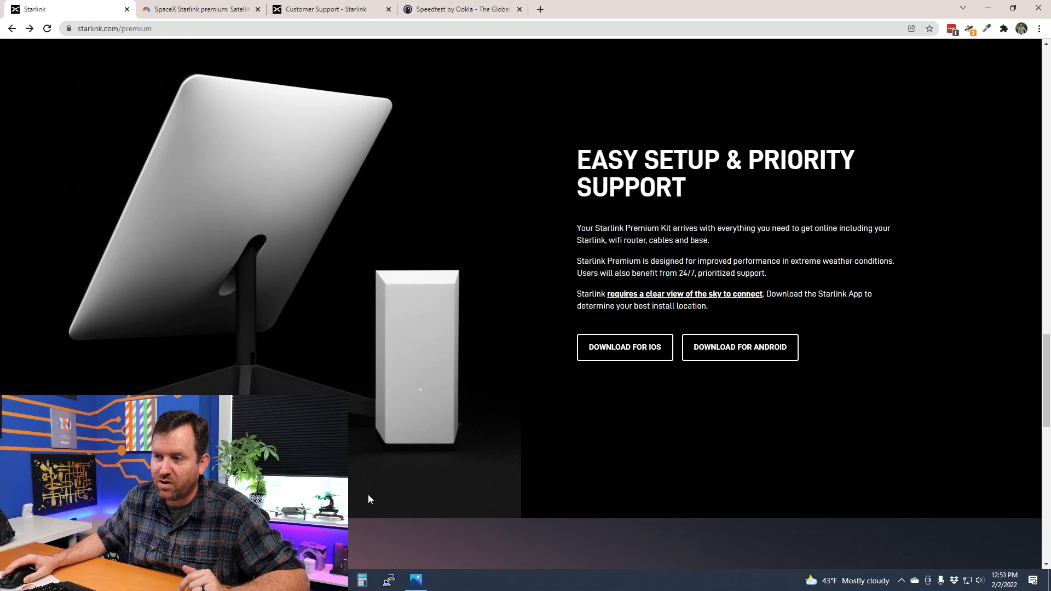